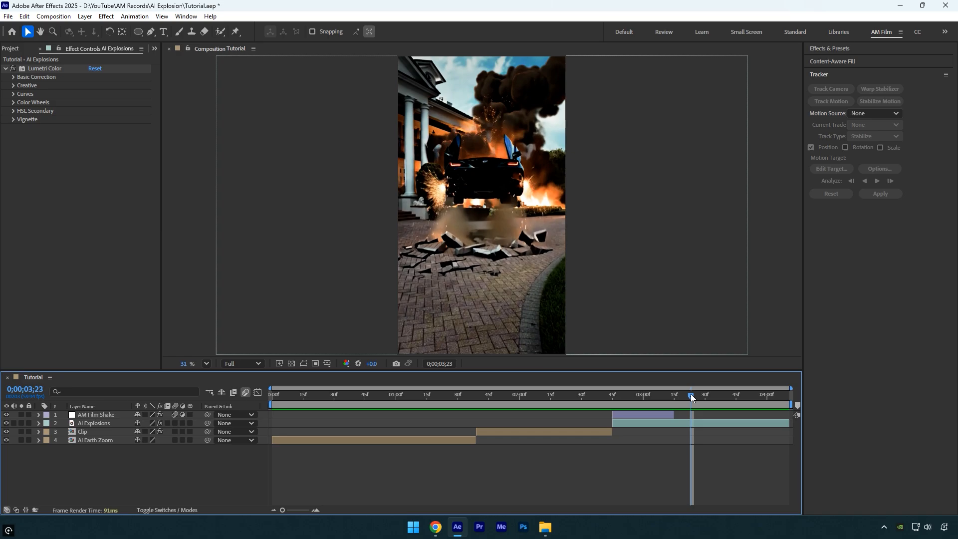
# Step: Delete the AI Explosions layer and check the Earth-zoom footage in the timeline
pyautogui.click(93, 423)
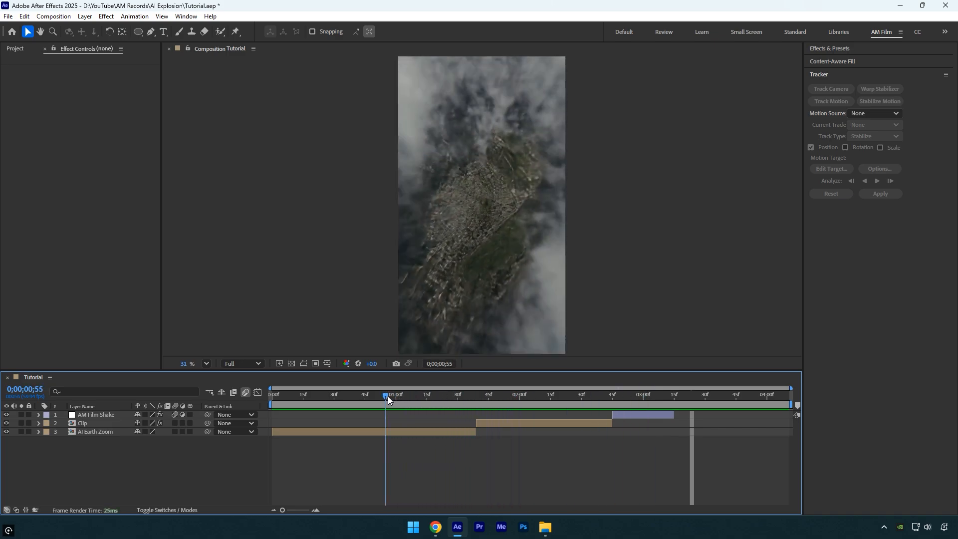
pyautogui.click(457, 394)
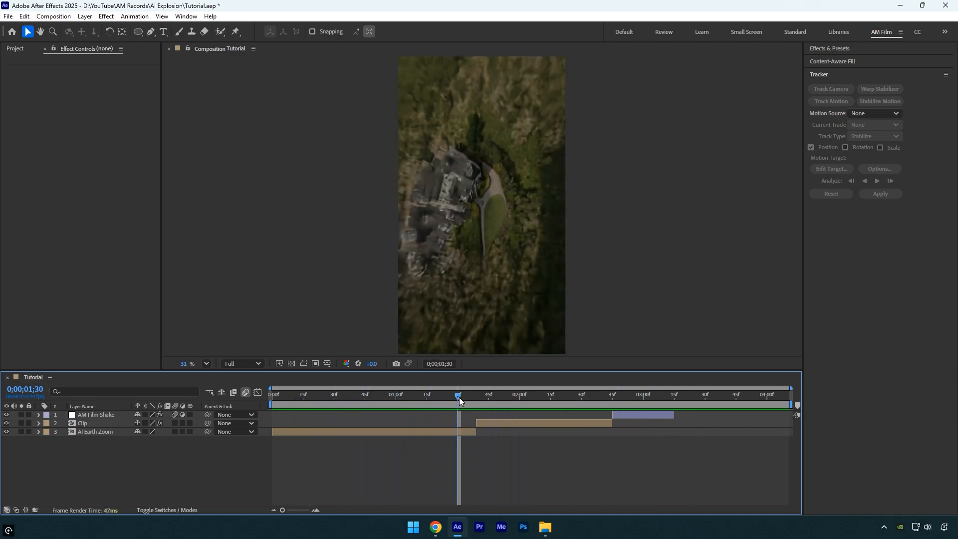
pyautogui.moveTo(458, 400)
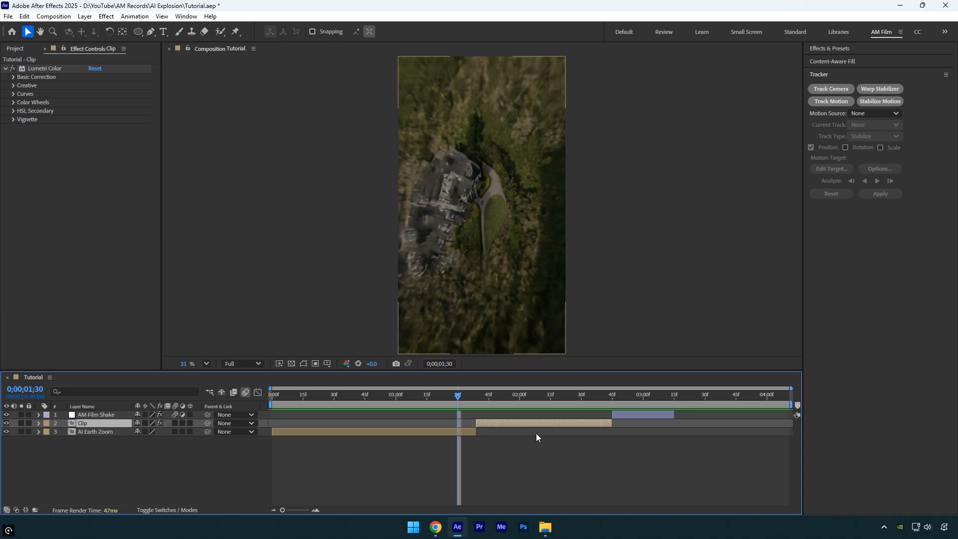
# Step: Save the car clip's last frame as an image via Save Frame As, then switch to Gemini
pyautogui.click(610, 394)
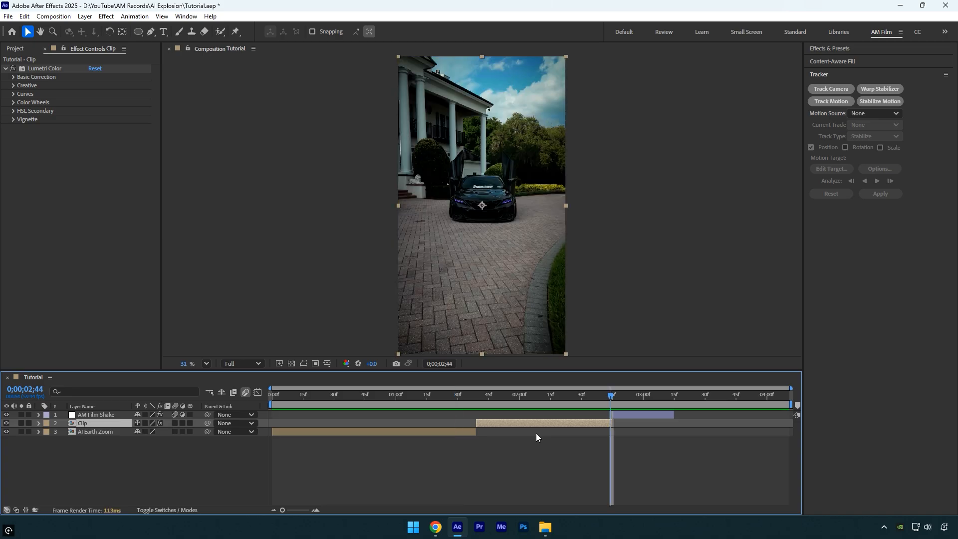
pyautogui.moveTo(596, 467)
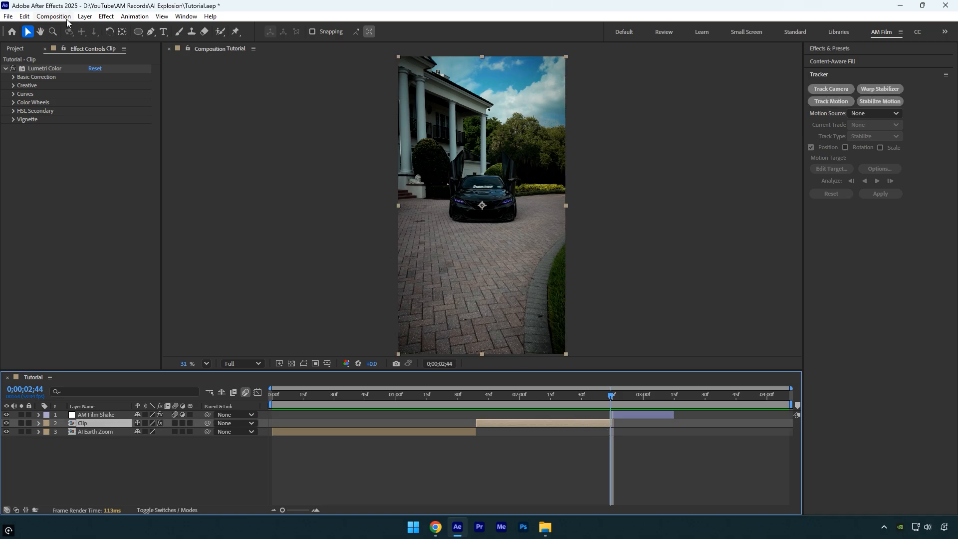
pyautogui.click(53, 16)
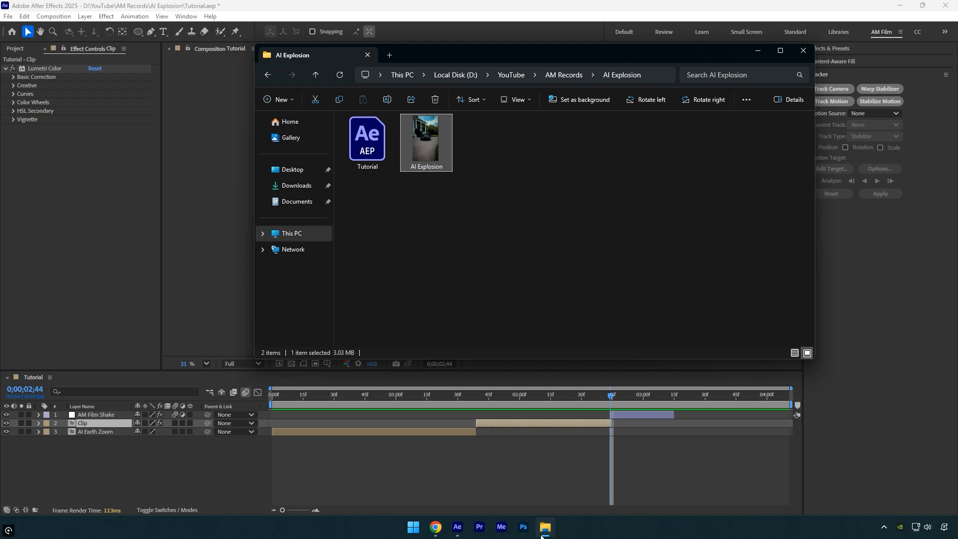
pyautogui.click(436, 527)
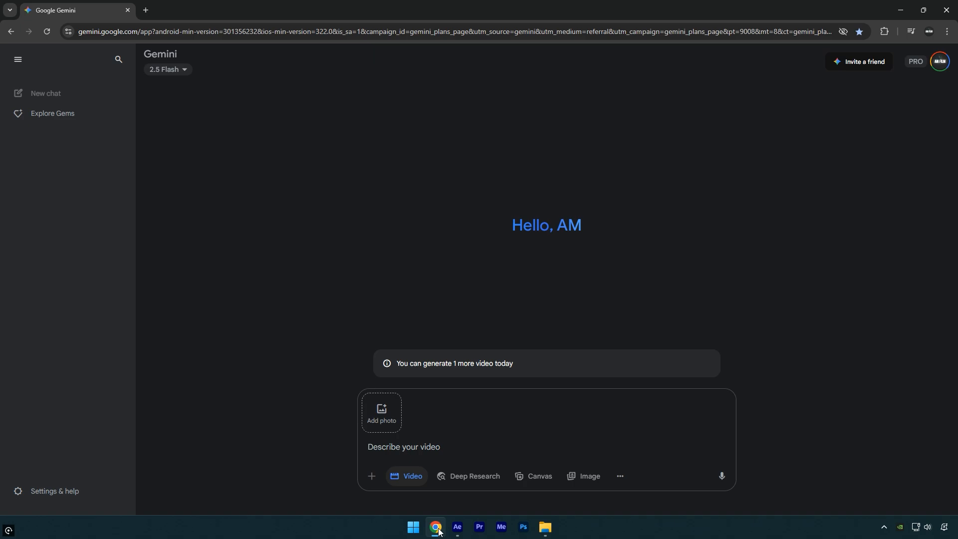
pyautogui.moveTo(276, 397)
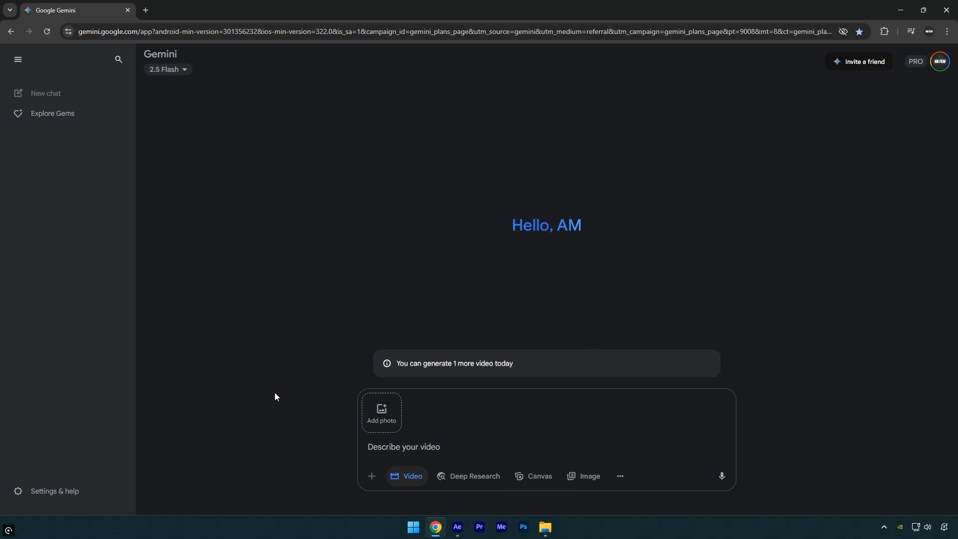
# Step: Attach the AI Explosion still and enter the 'Ultra-realistic cinematic shot of a black sports car...' prompt
pyautogui.click(410, 480)
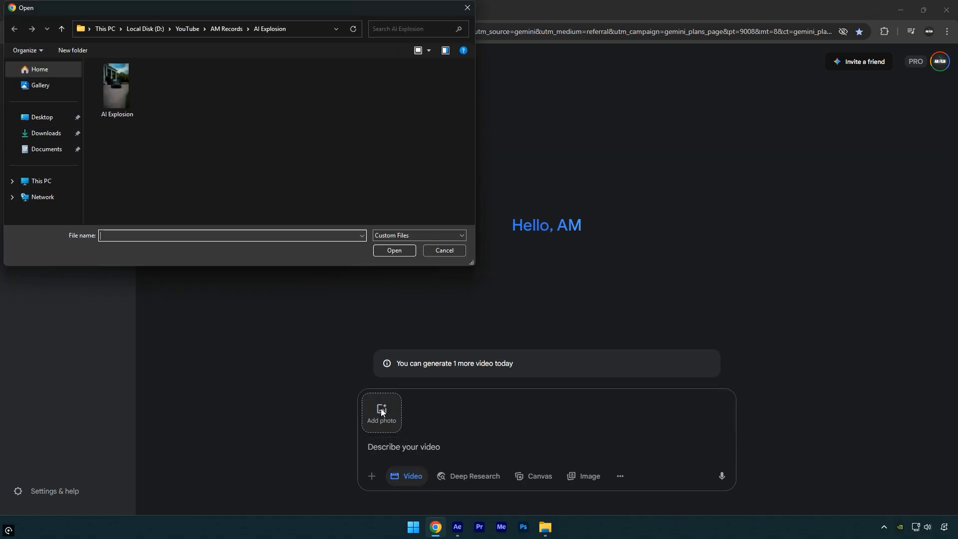
pyautogui.doubleClick(116, 85)
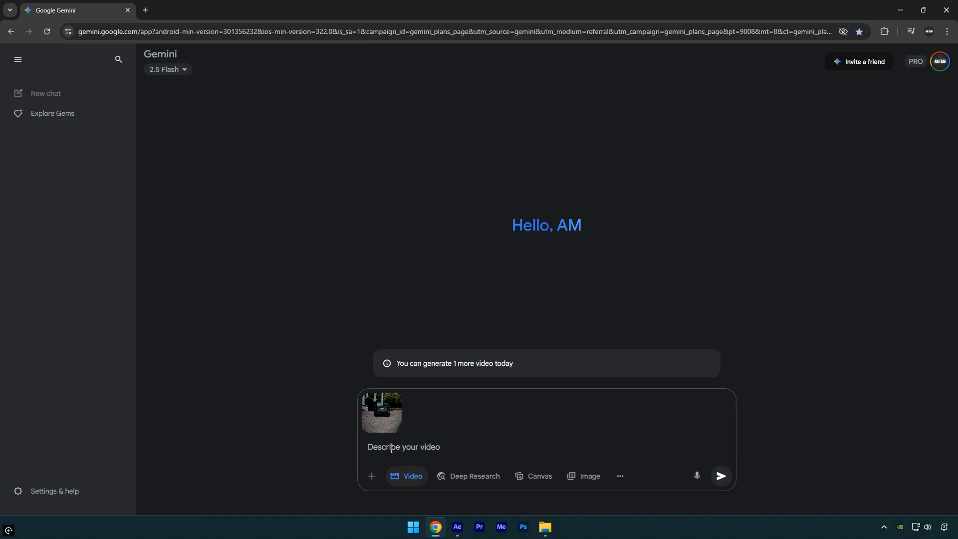
pyautogui.write('Ultra-realistic cinematic shot of a black sports car with butterfly doors open in front of a white mansion. Explosions erupt behind it, the mansion collapses, driveway cracks and bursts upward, debris and dust fill the air. The car rises, floating above fire and smoke, surrounded by sparks and falling')
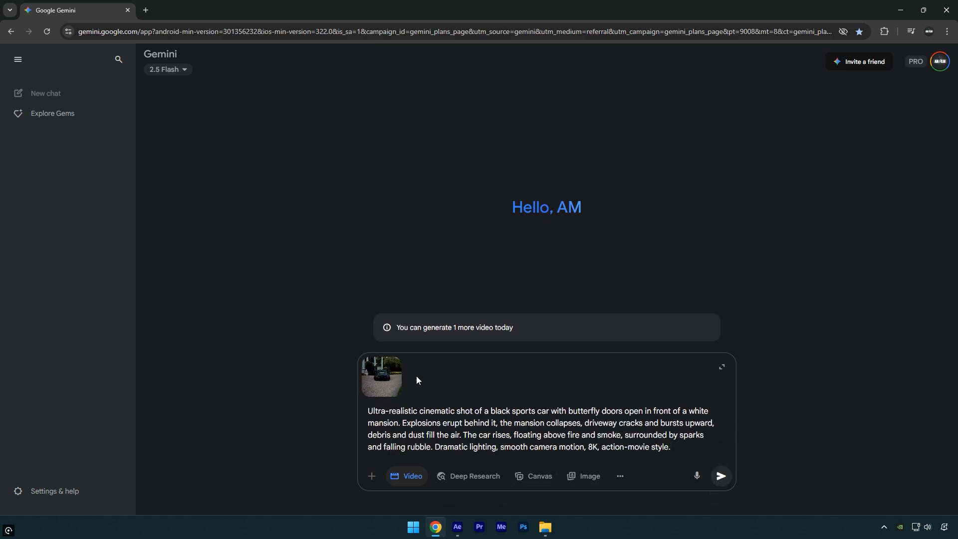
pyautogui.moveTo(750, 492)
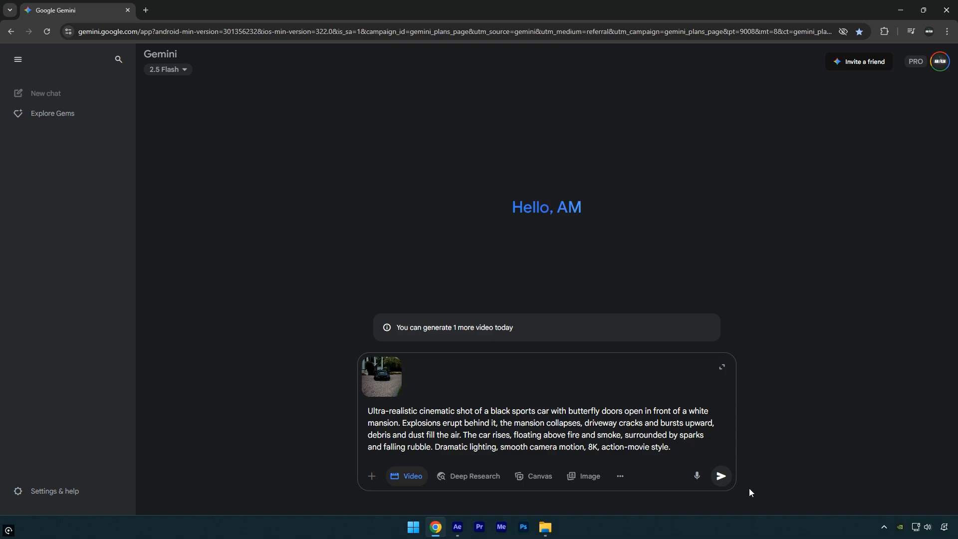
pyautogui.moveTo(720, 477)
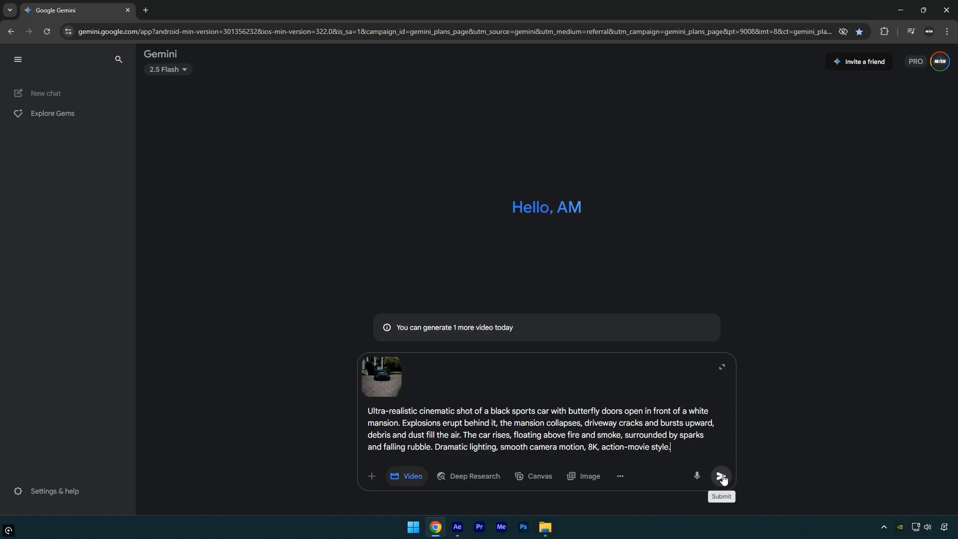
# Step: Submit the prompt, review the generated explosion video and download it
pyautogui.click(721, 477)
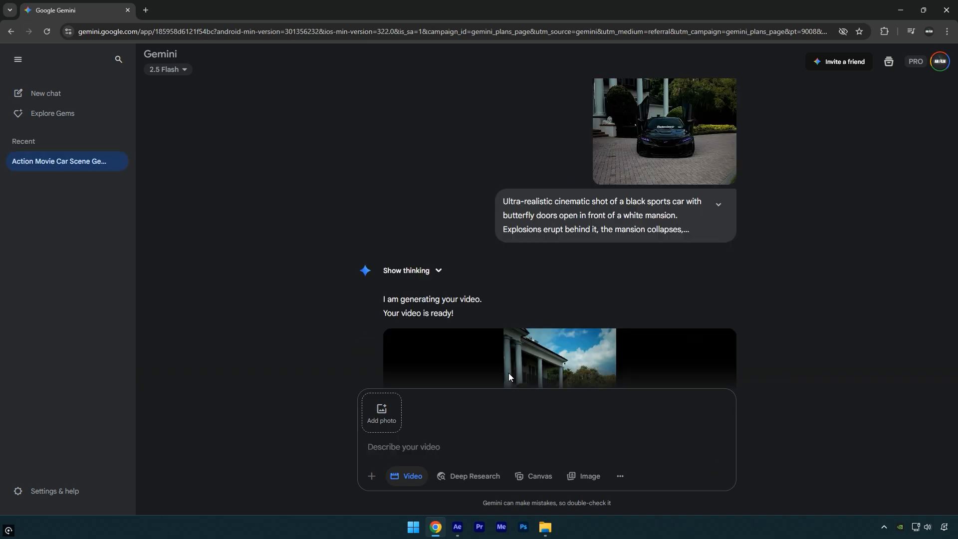
pyautogui.scroll(-3)
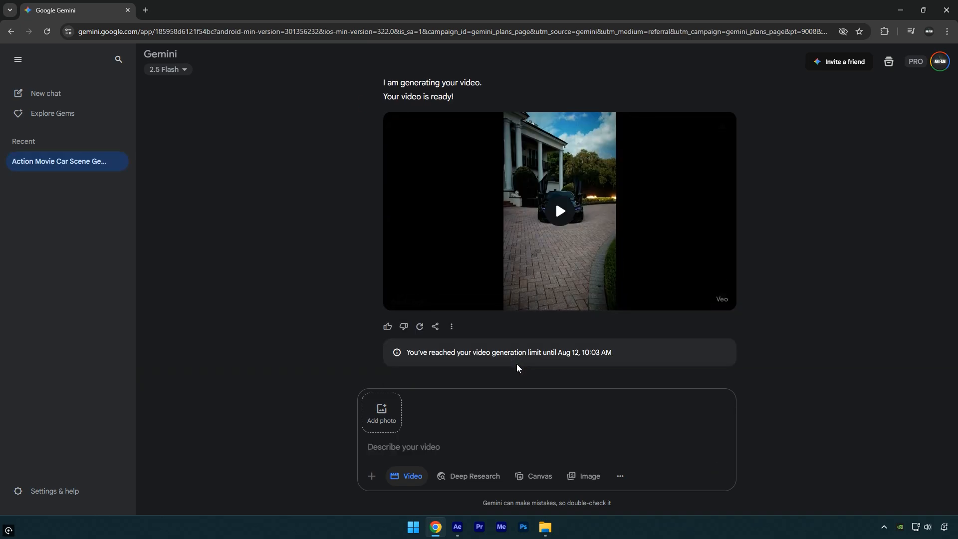
pyautogui.click(557, 212)
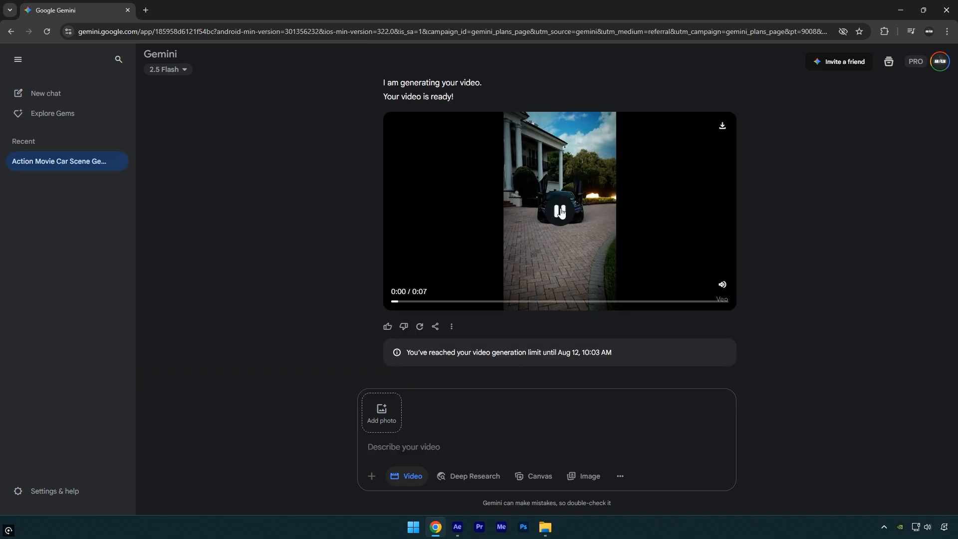
pyautogui.click(559, 210)
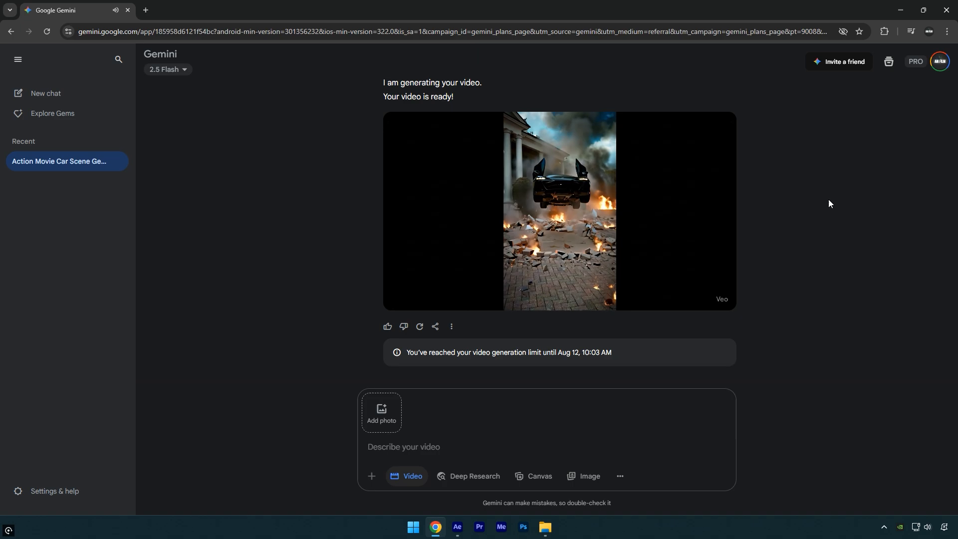
pyautogui.click(559, 210)
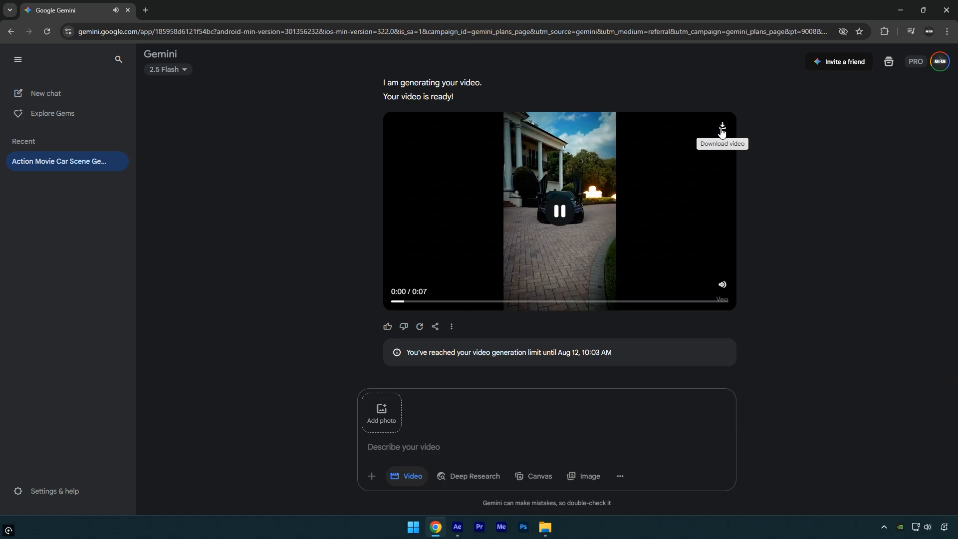
pyautogui.click(721, 127)
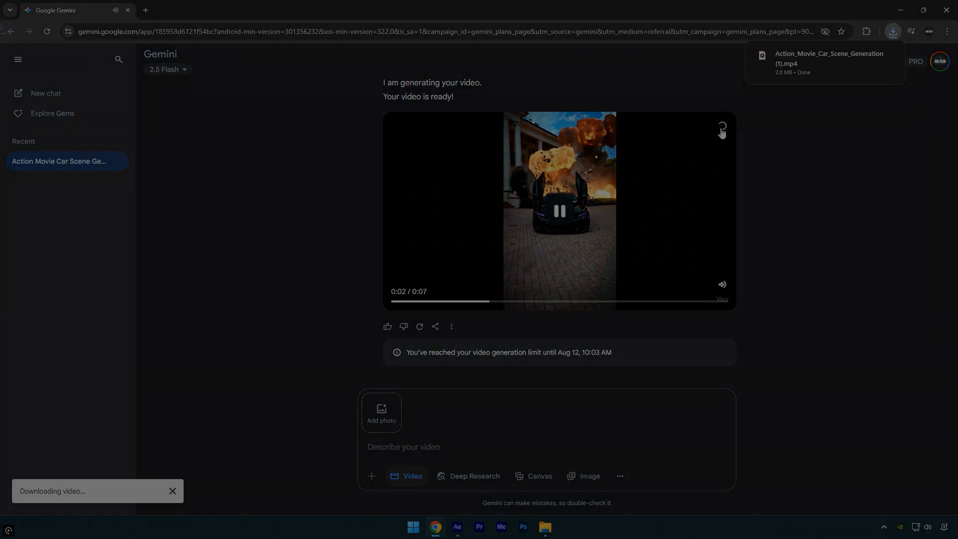
# Step: Back in After Effects, select the imported explosion video layer for scaling
pyautogui.click(456, 530)
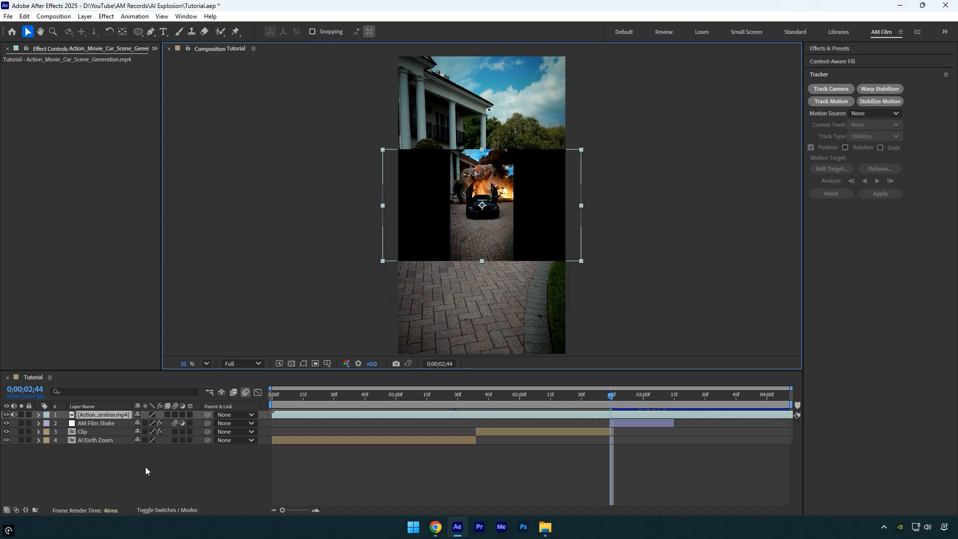
pyautogui.moveTo(482, 204)
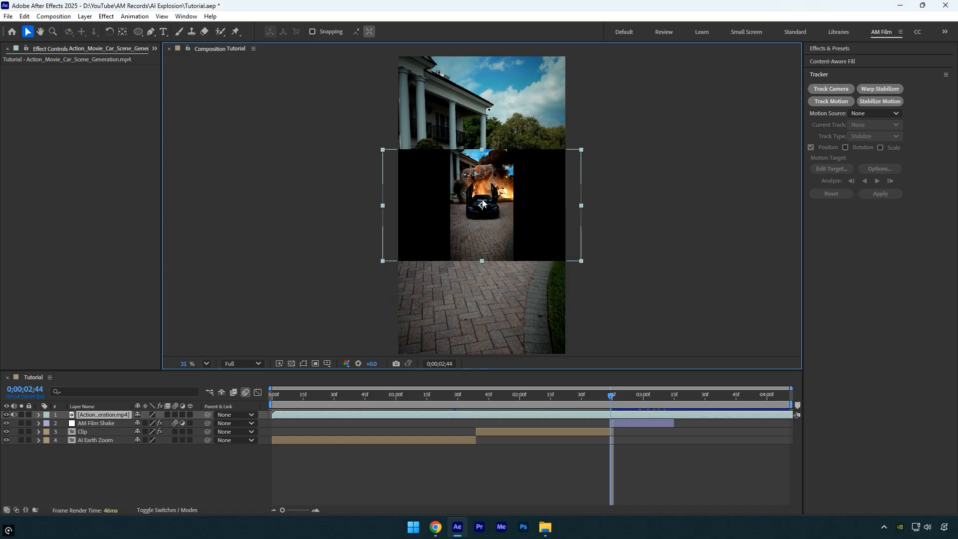
pyautogui.click(38, 414)
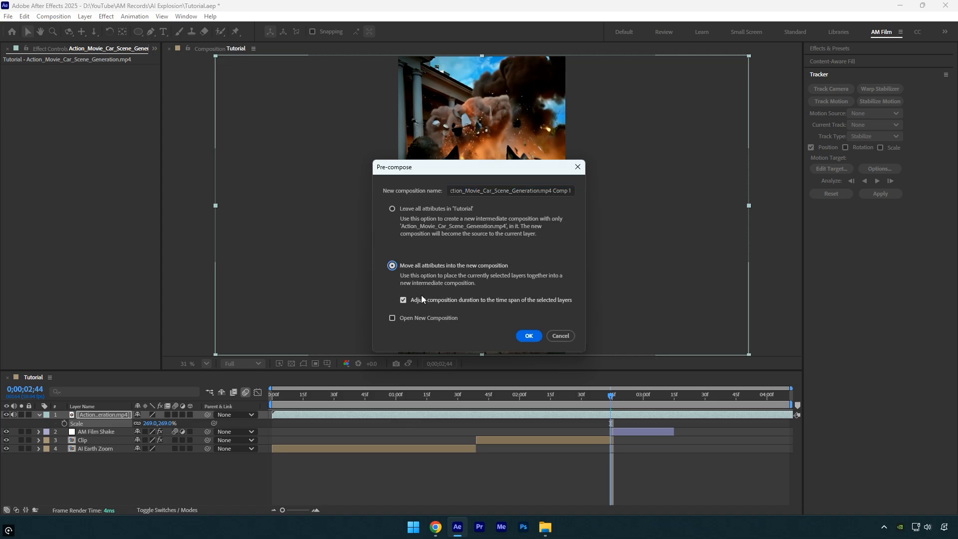
# Step: Confirm the Pre-compose dialog to wrap the explosion video in its own comp
pyautogui.click(528, 336)
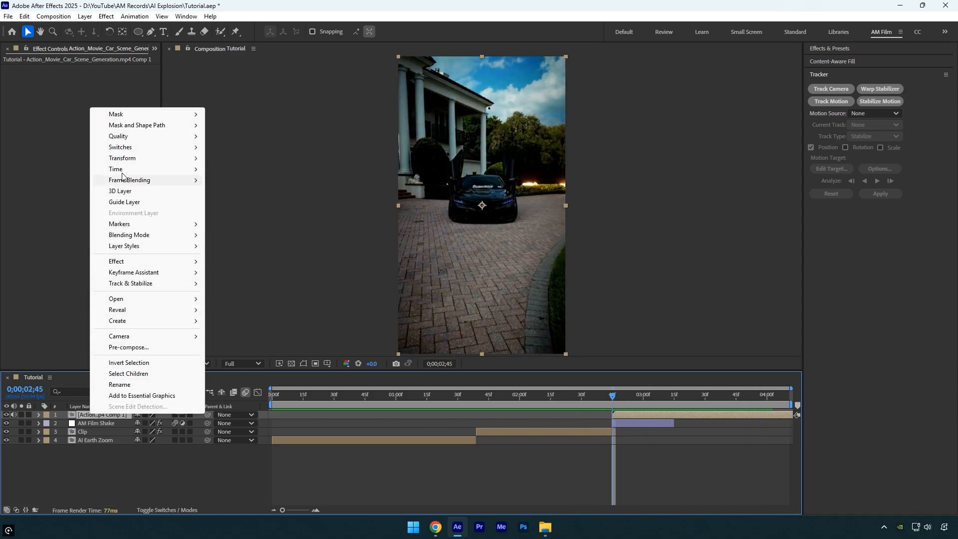
# Step: Enable Time Remapping on the explosion comp and select its keyframes for the speed ramp
pyautogui.click(115, 170)
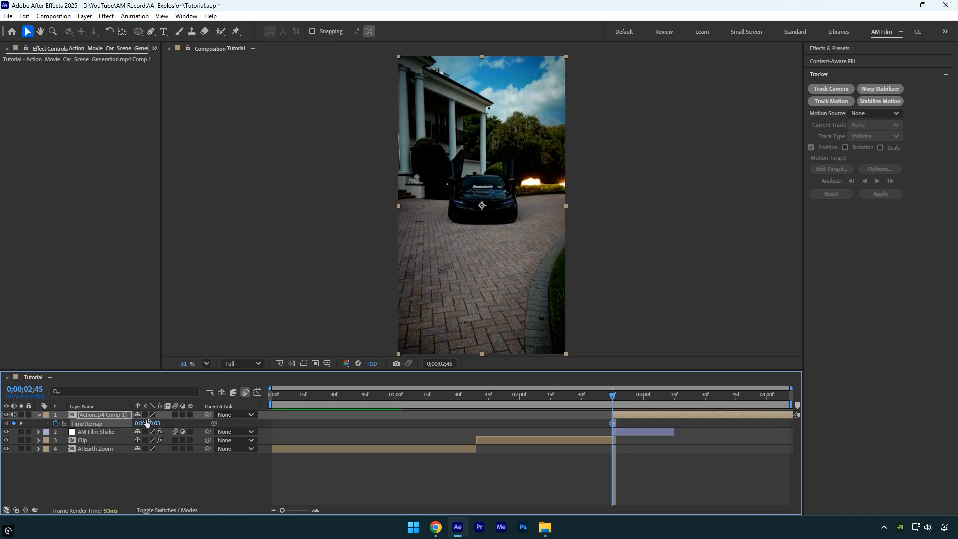
pyautogui.click(787, 394)
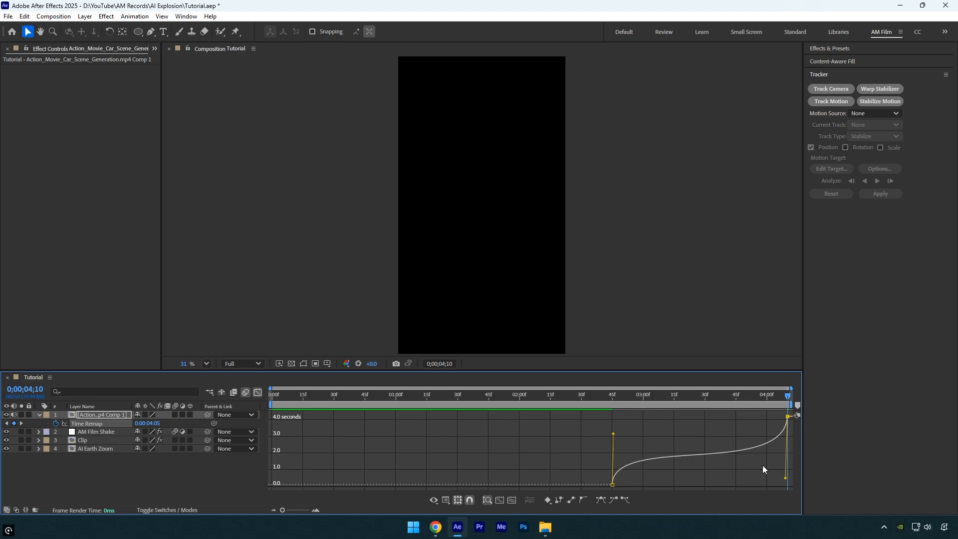
# Step: Preview the speed-ramped explosion and leave the Graph Editor for the layer view
pyautogui.click(474, 400)
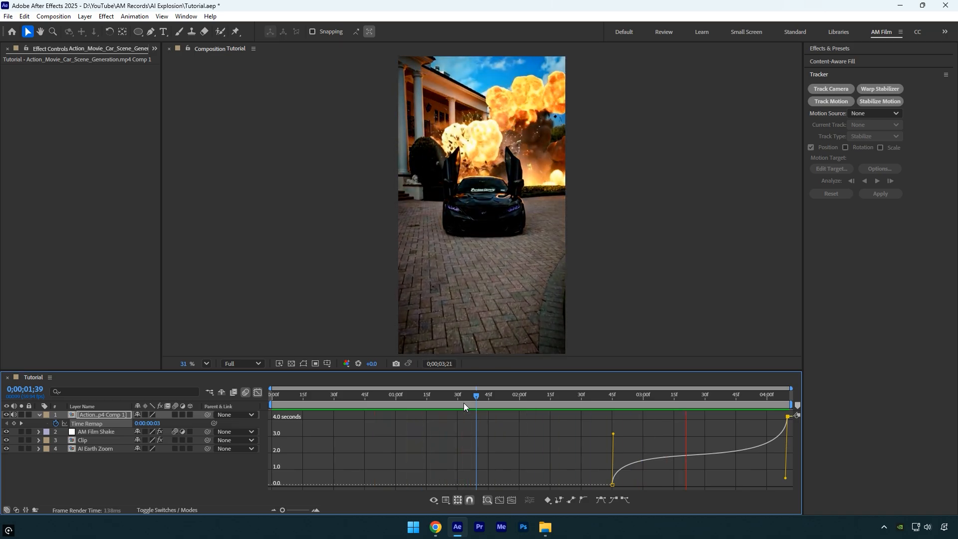
pyautogui.click(609, 395)
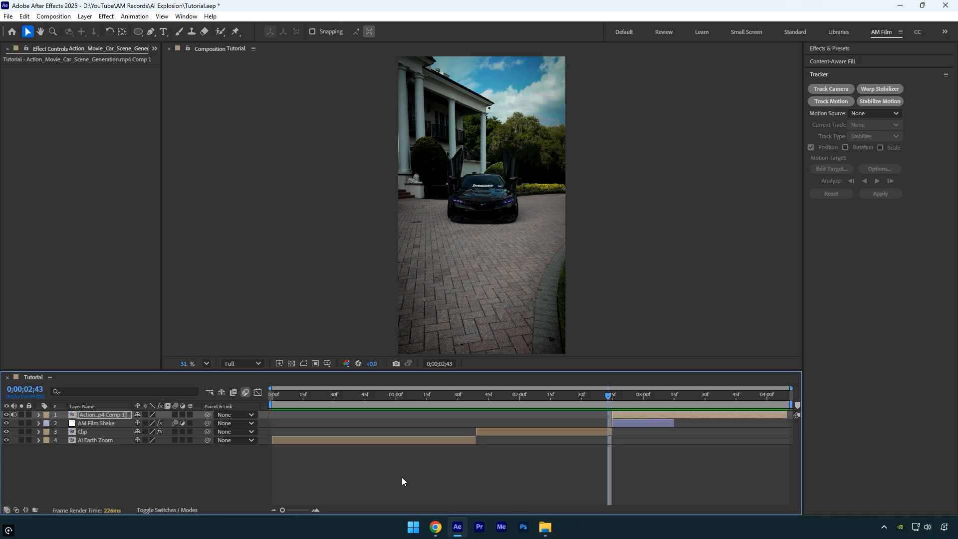
# Step: Drag the AM Film Shake layer above the explosion comp
pyautogui.moveTo(98, 414); pyautogui.dragTo(98, 423)
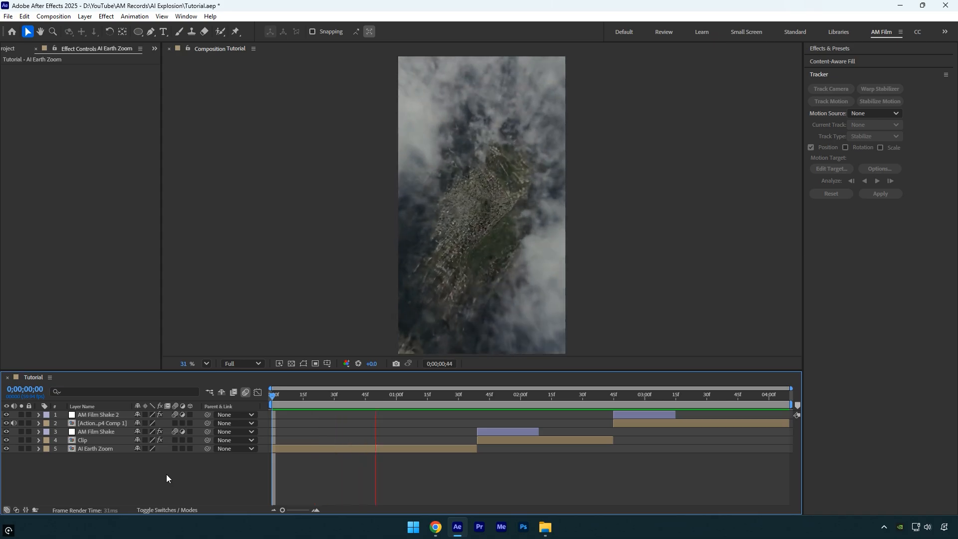
pyautogui.click(622, 394)
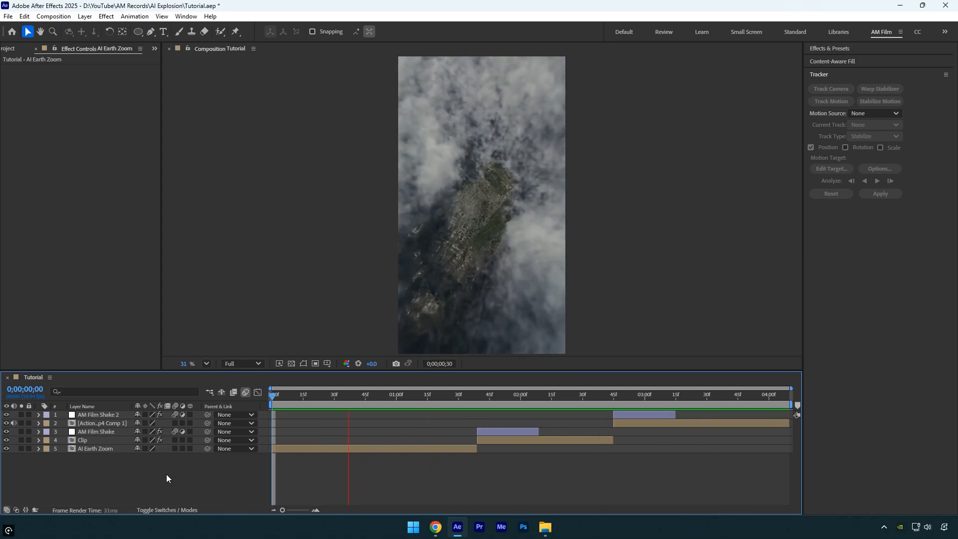
pyautogui.click(605, 394)
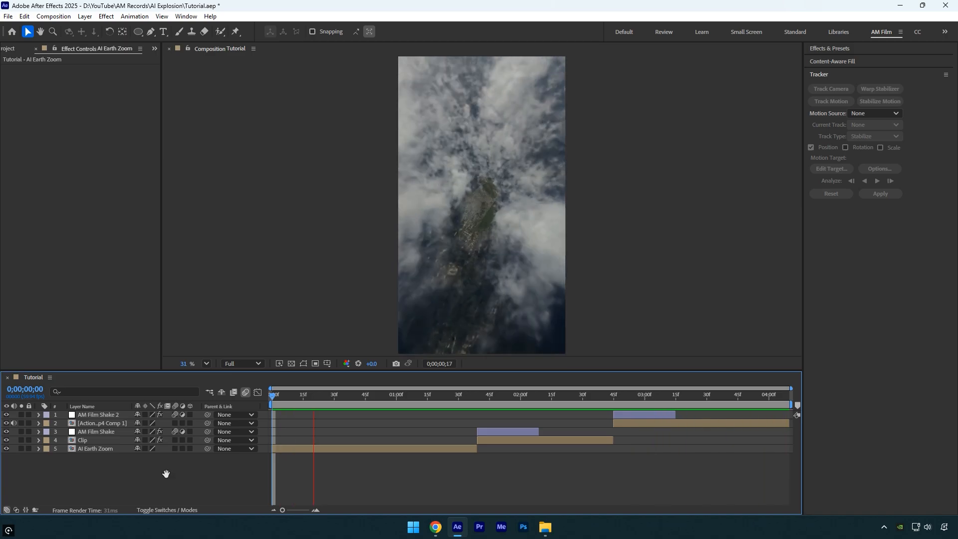
pyautogui.click(318, 394)
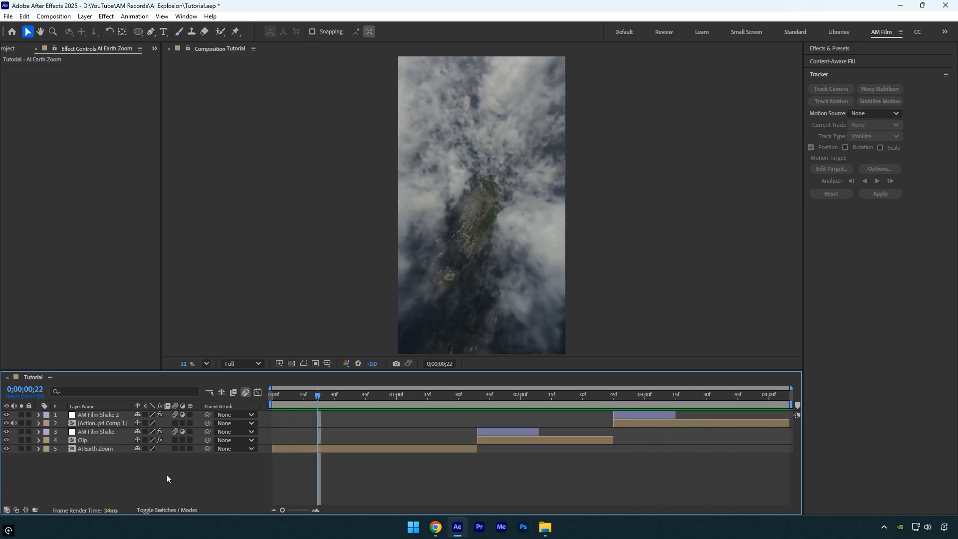